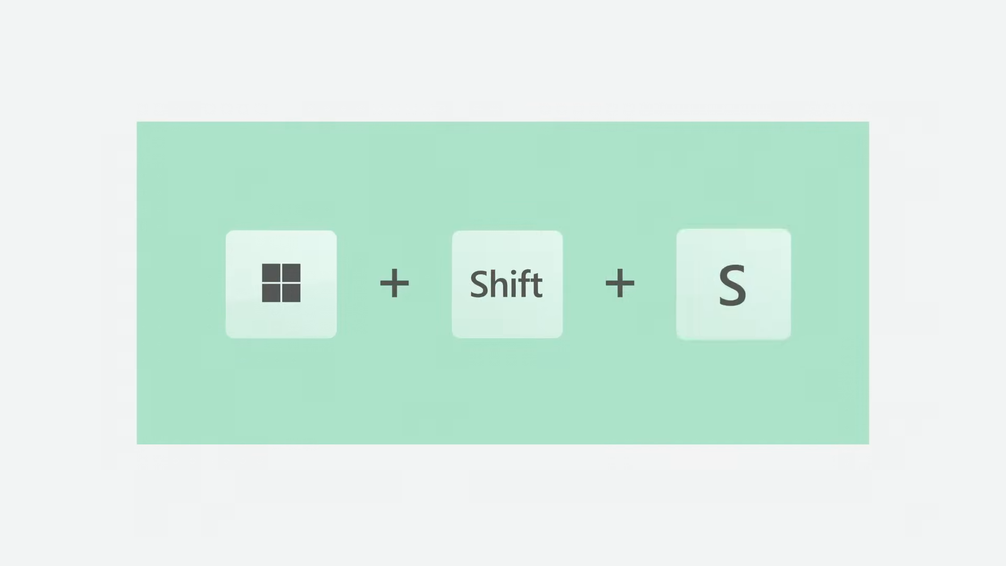
# Start a rectangle snip with Win+Shift+S, dimming the CorelDRAW coral reef artwork for area selection.
pyautogui.press('Win+Shift+S')
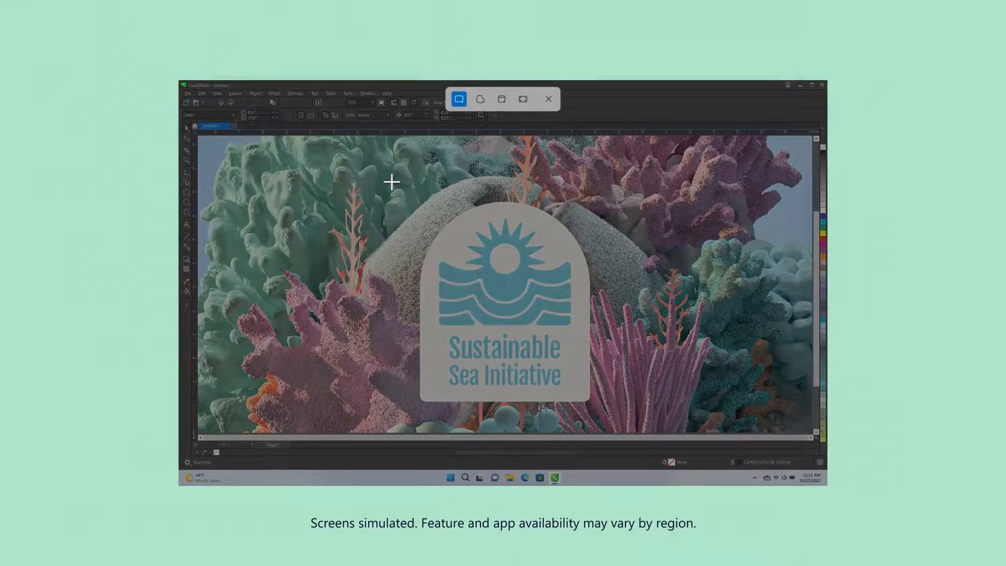